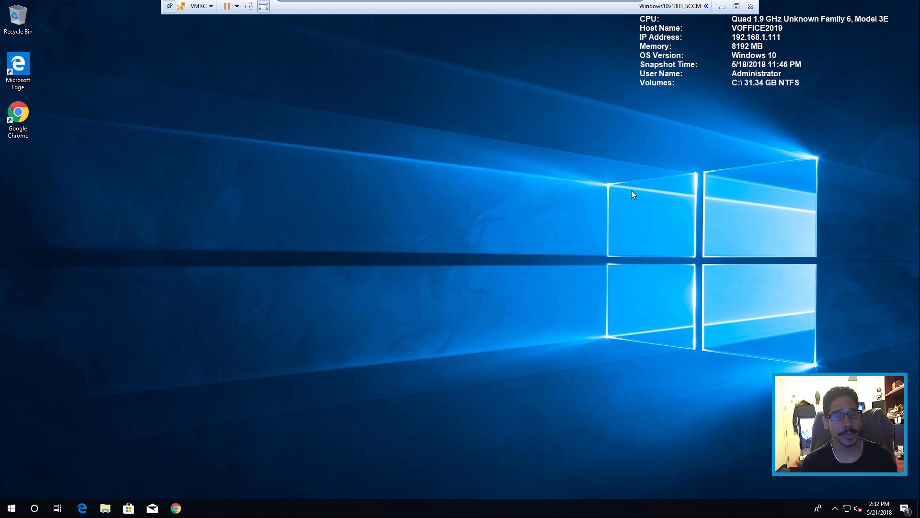
mouse_move(624, 188)
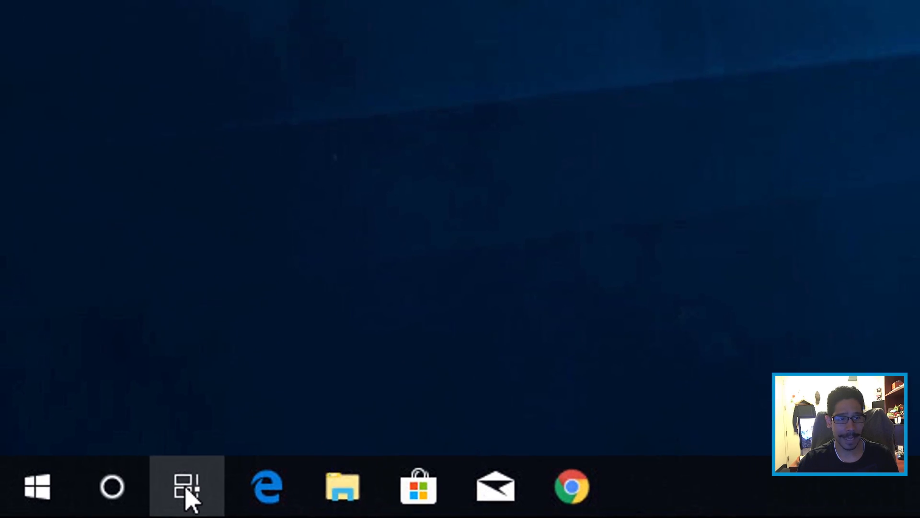
Review past activities in the Task View Timeline, then head to Settings via Start.
left_click(187, 487)
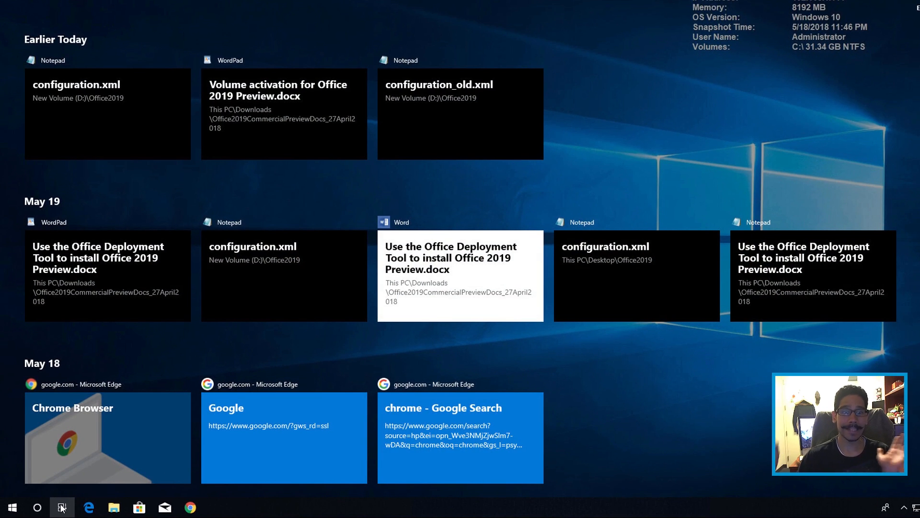
scroll("down", 3)
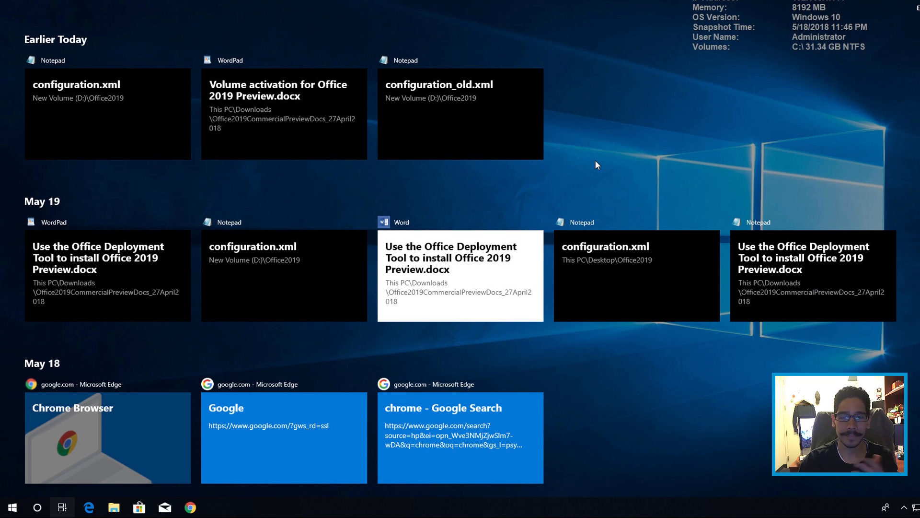
left_click(62, 507)
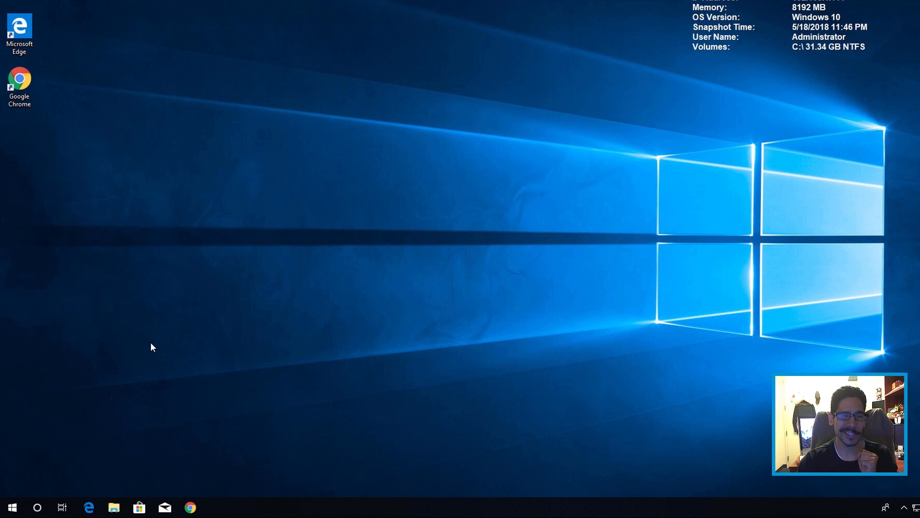
left_click(12, 507)
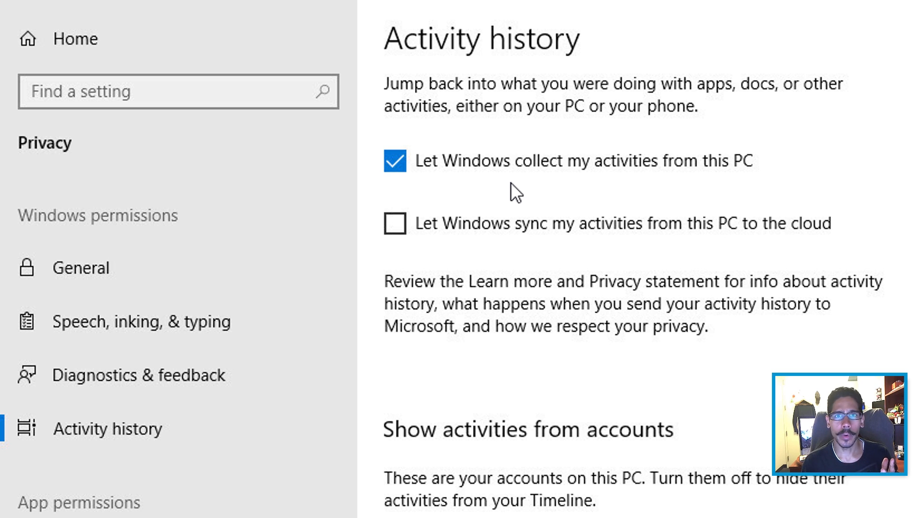
Disable 'Let Windows collect my activities from this PC' and clear all activity history, confirming with OK.
left_click(395, 162)
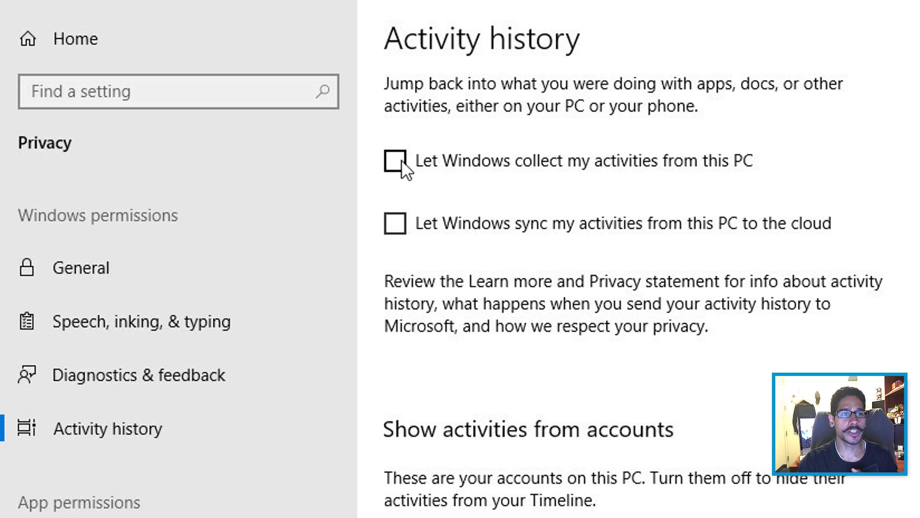
scroll("down", 3)
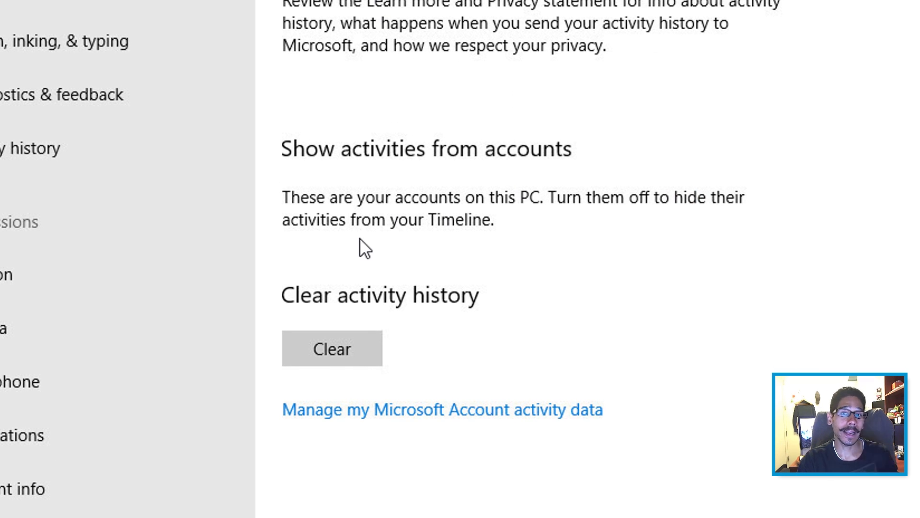
mouse_move(342, 320)
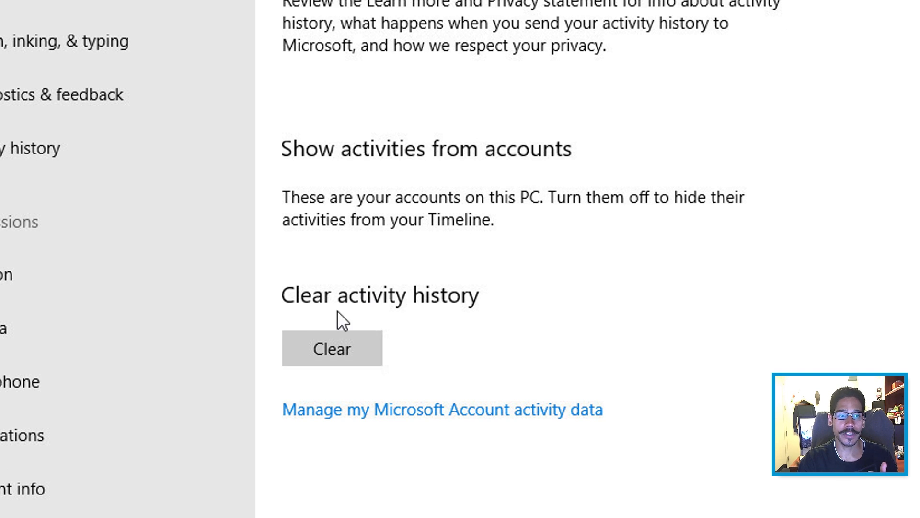
left_click(332, 348)
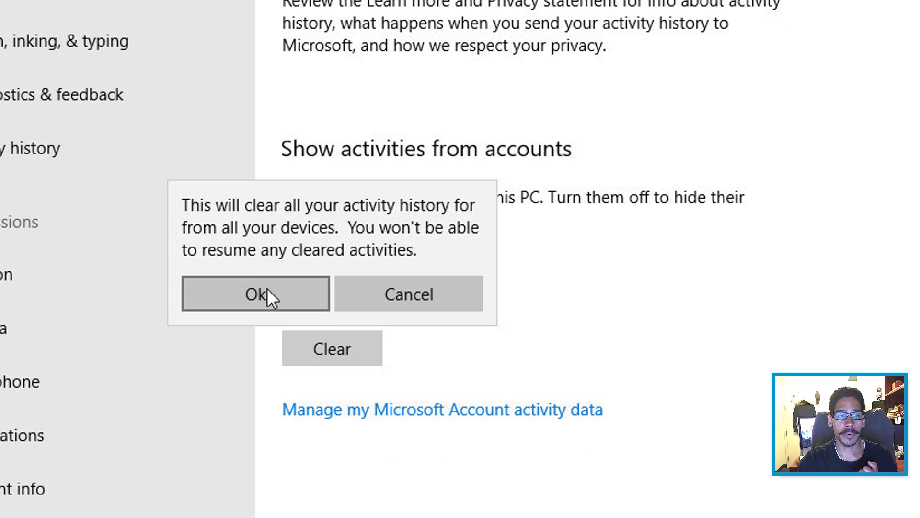
left_click(256, 293)
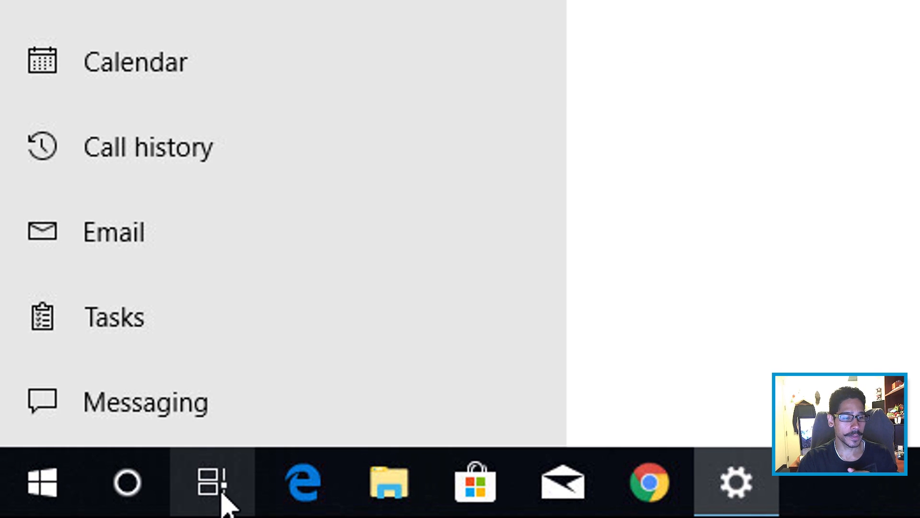
Reopen Timeline from the taskbar to verify no past activities remain.
left_click(212, 481)
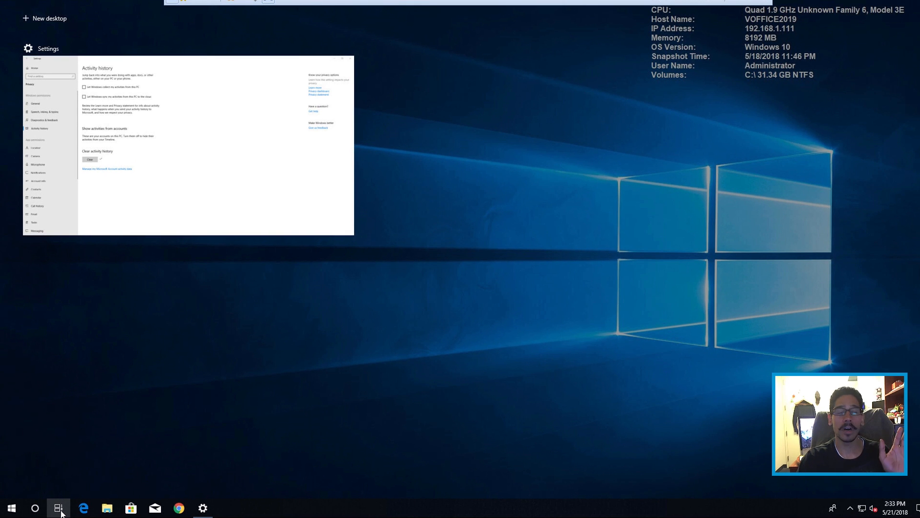
mouse_move(177, 425)
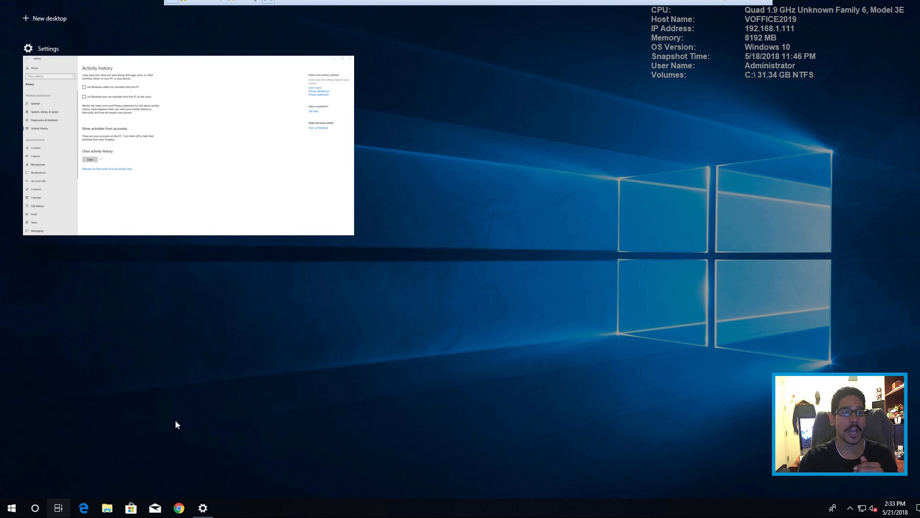